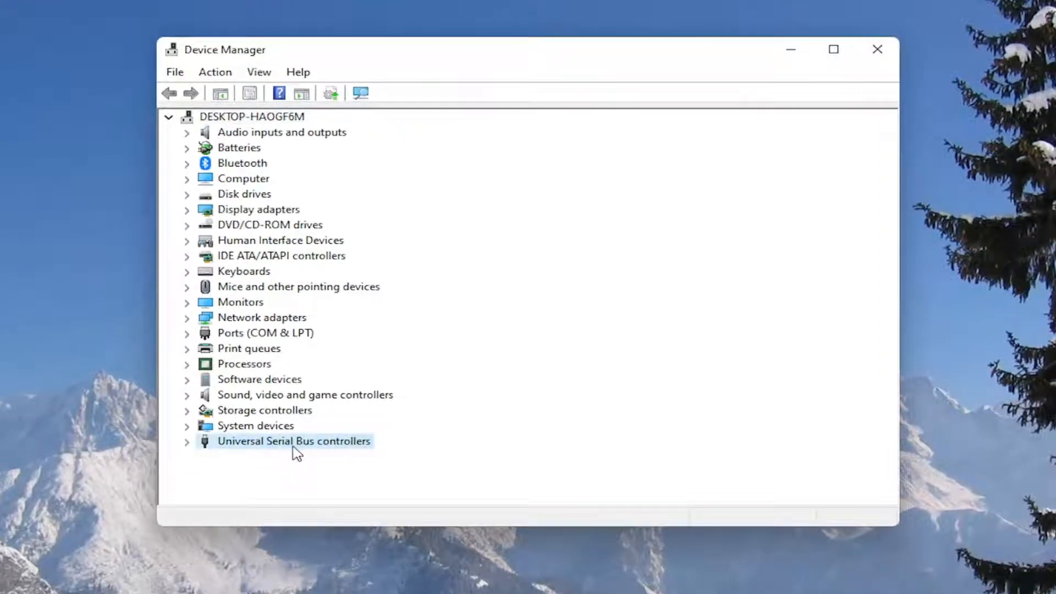
- Expand Universal Serial Bus controllers and bring up the Generic USB Hub's properties
left_click(188, 440)
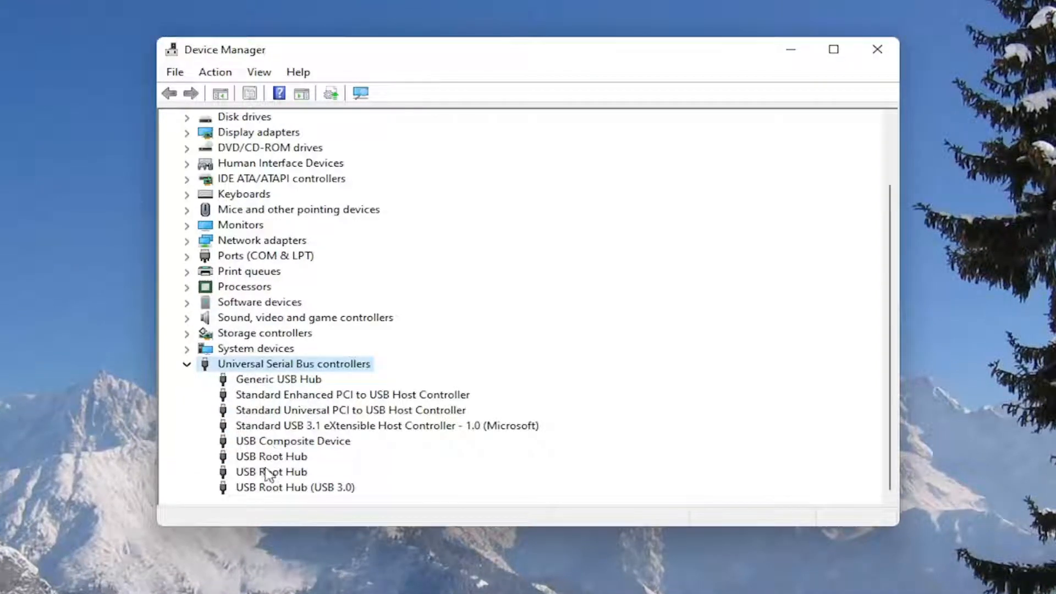
left_click(271, 471)
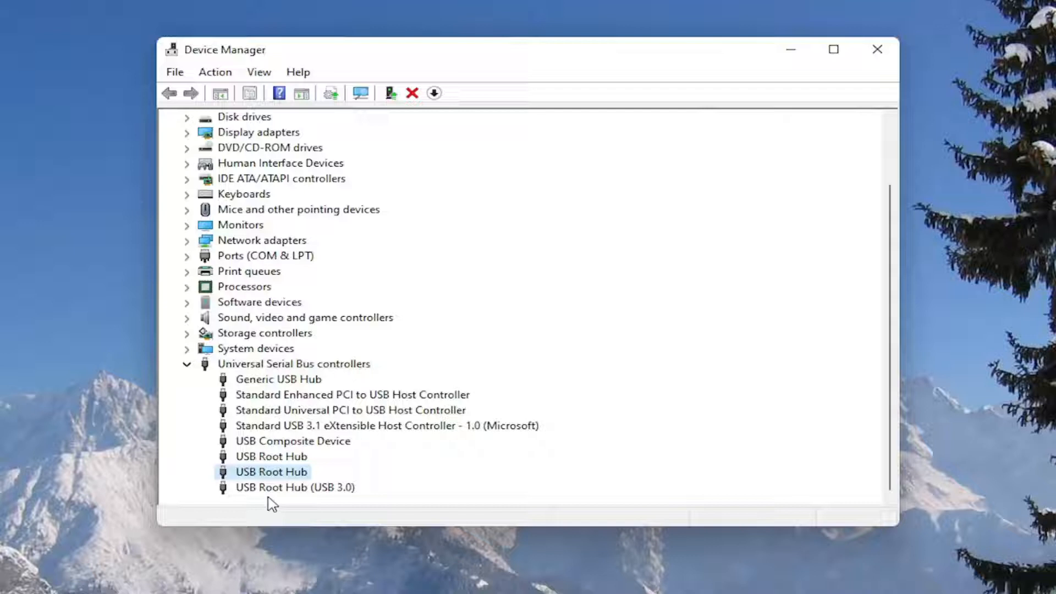
right_click(277, 378)
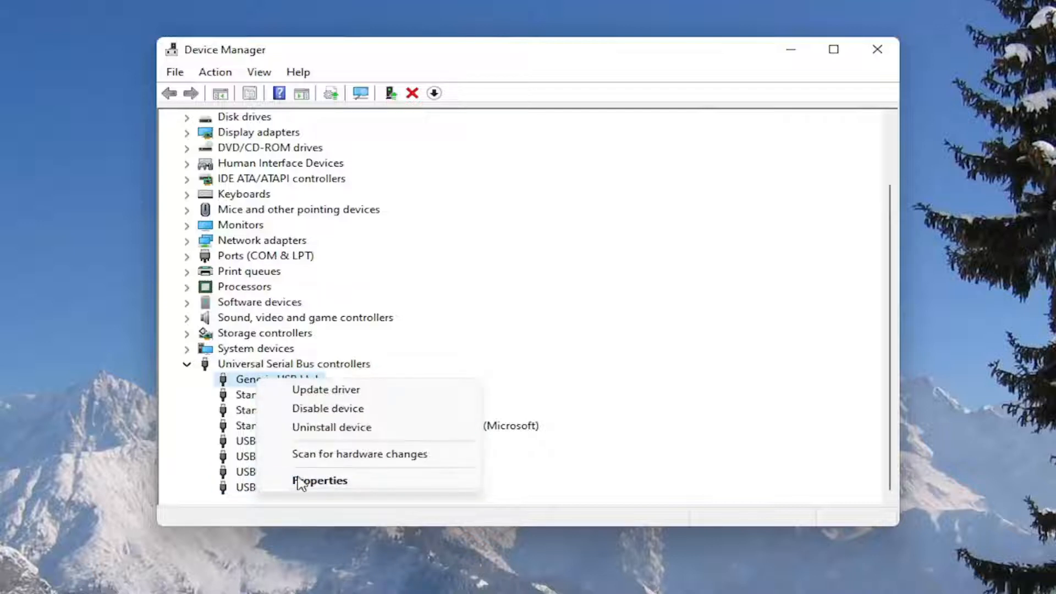
left_click(320, 481)
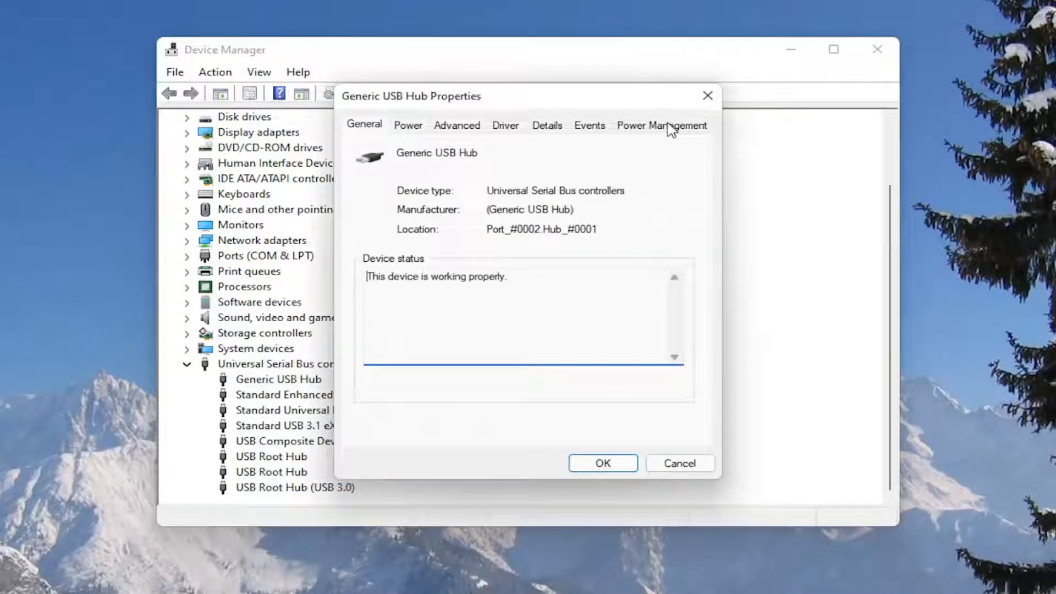
- On Power Management, uncheck 'Allow the computer to turn off this device' and confirm
left_click(661, 124)
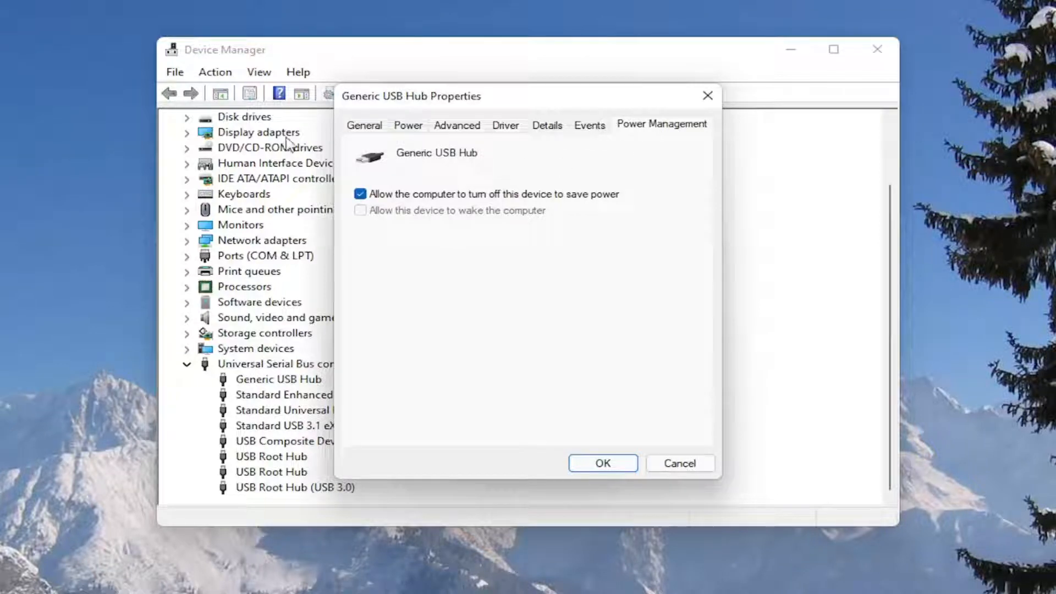
left_click(361, 193)
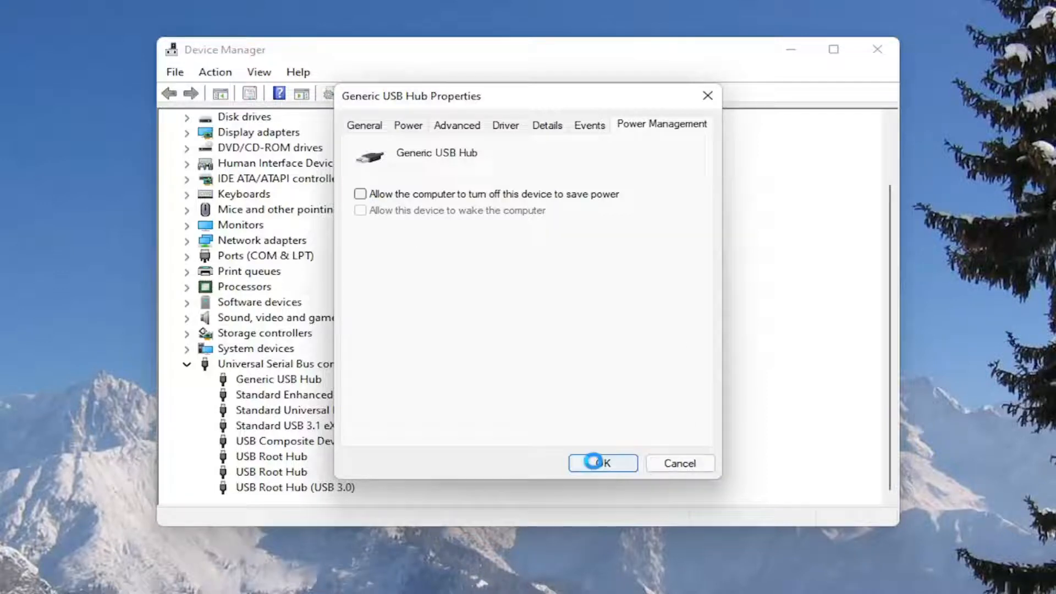
left_click(602, 463)
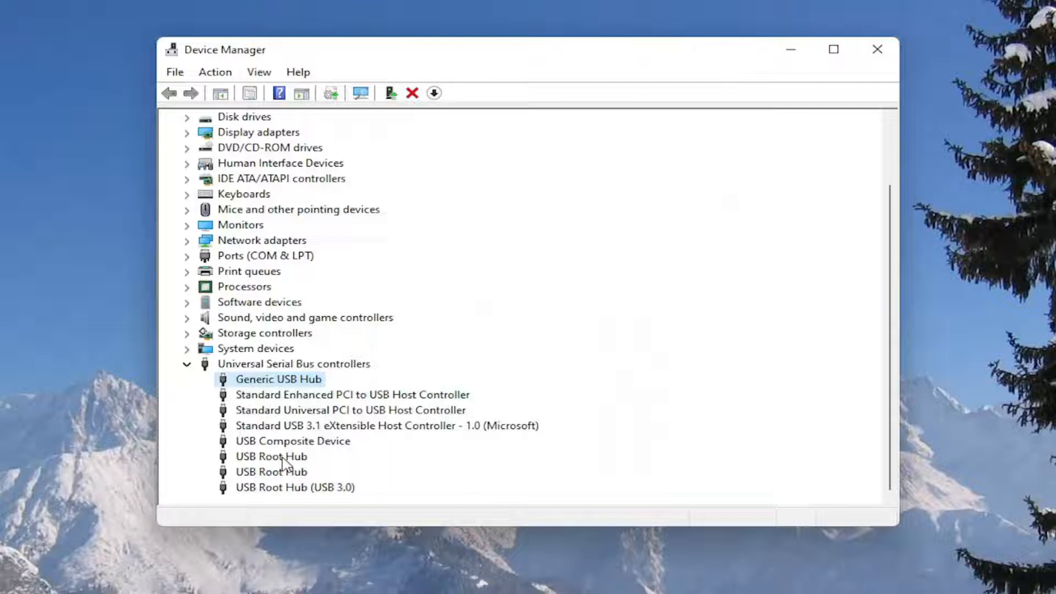
- Uncheck 'Allow the computer to turn off this device to save power' for the first USB Root Hub and confirm
double_click(271, 455)
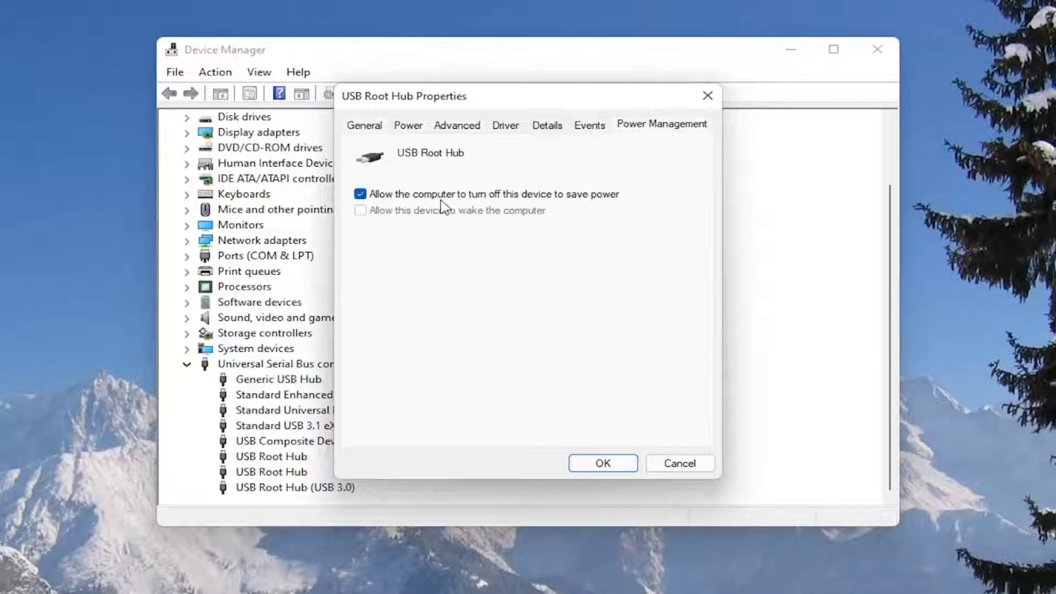
left_click(361, 194)
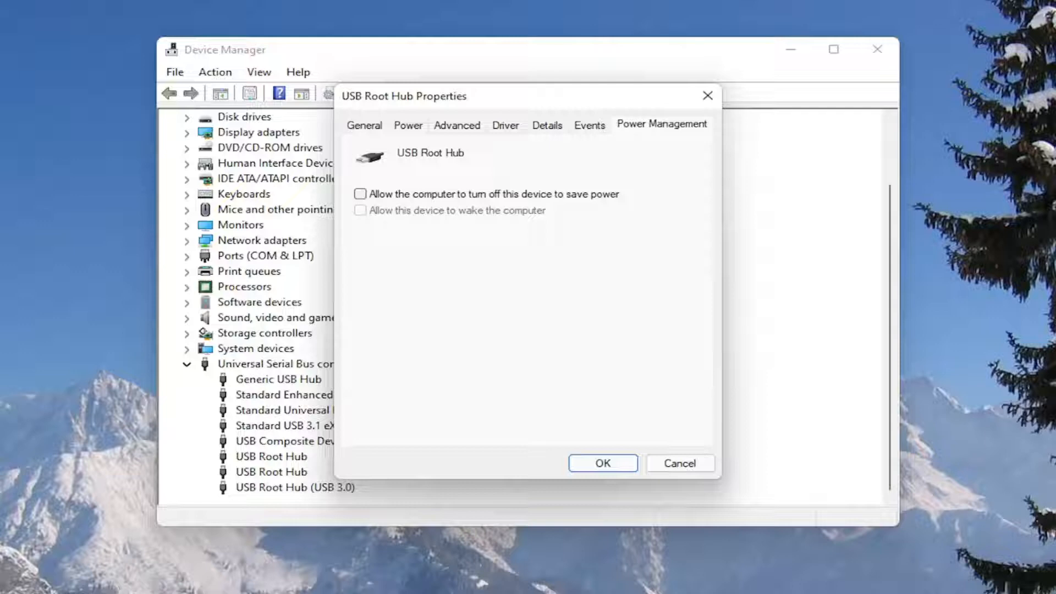
left_click(602, 463)
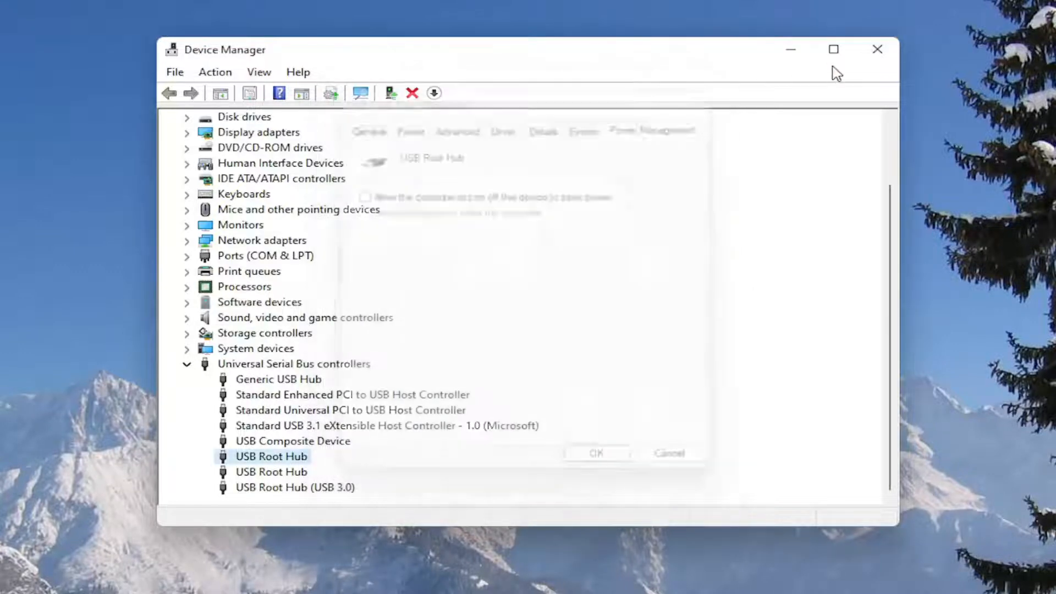
- Close Device Manager and launch Control Panel from a 'control panel' search
left_click(877, 49)
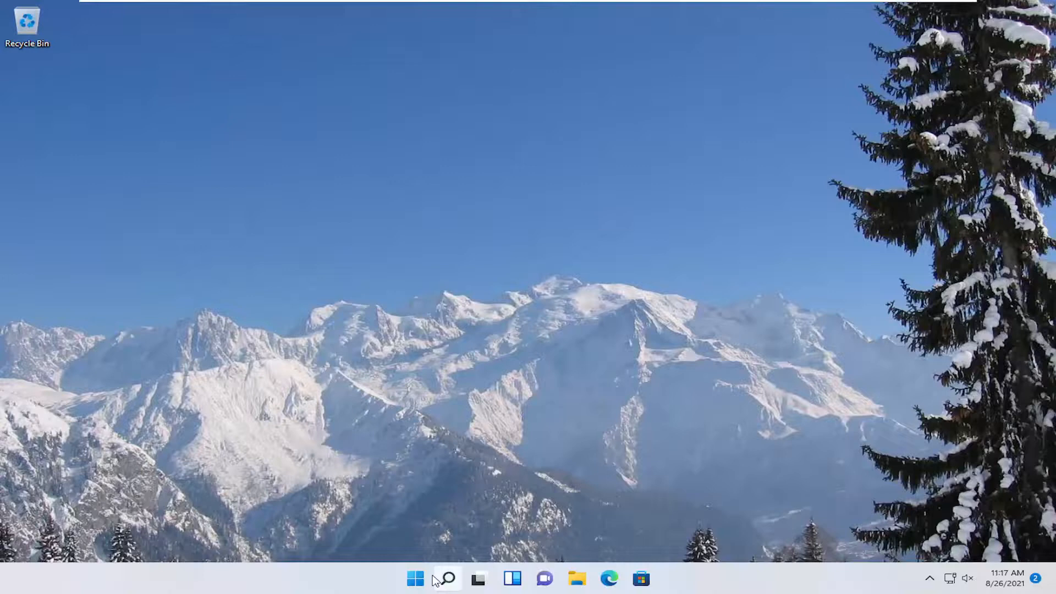
type("control panel")
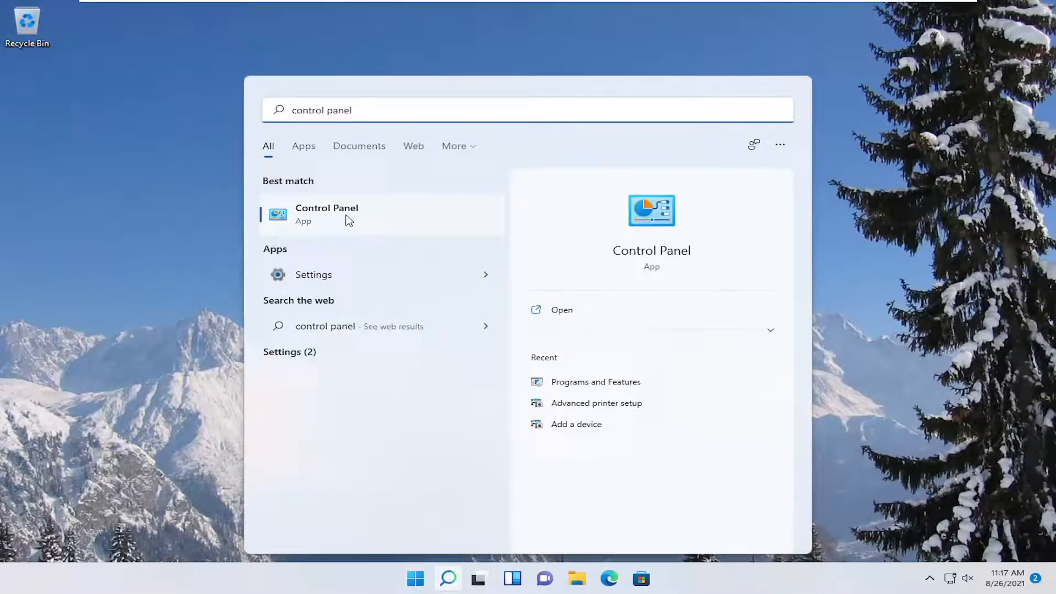
left_click(327, 214)
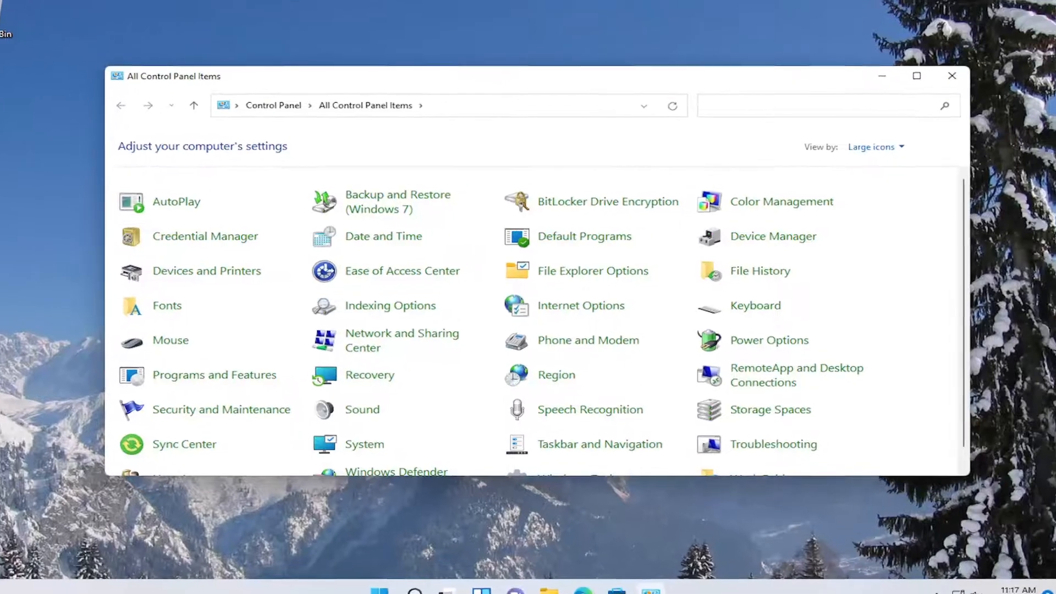
- Switch Control Panel to category view and go into Hardware and Sound
left_click(876, 147)
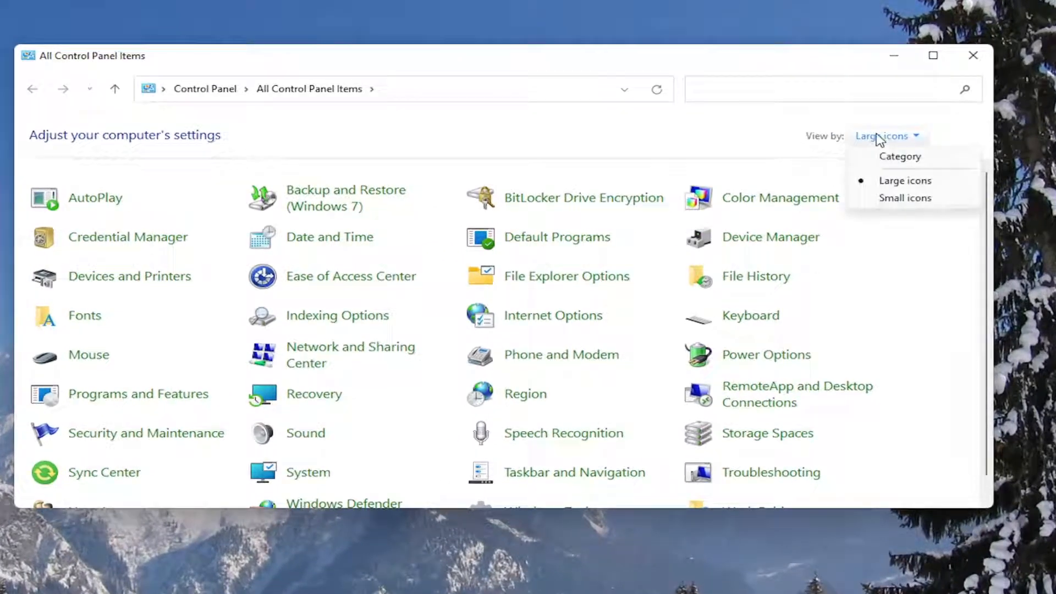
left_click(900, 156)
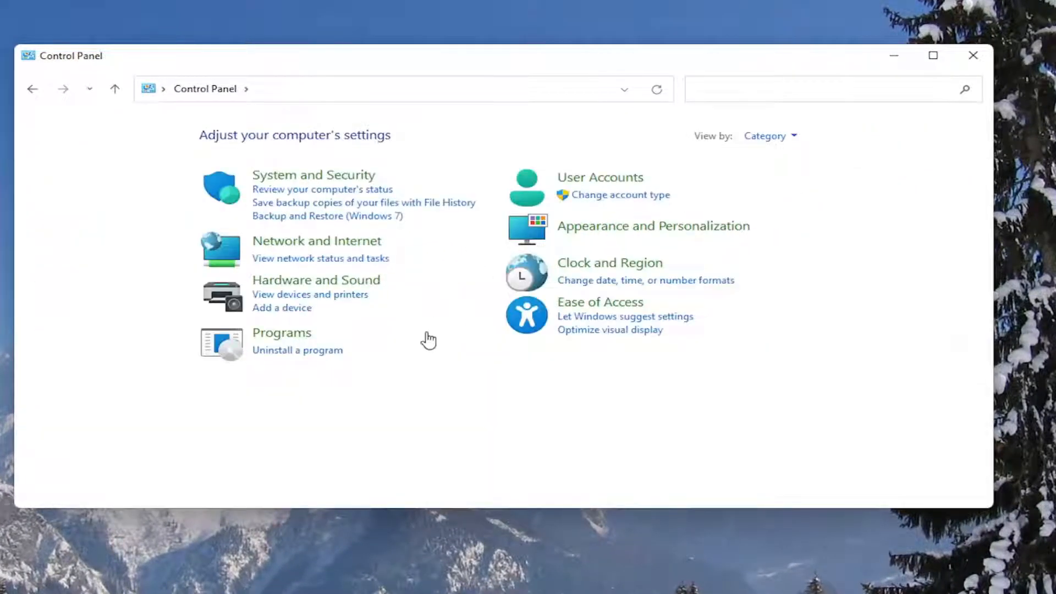
left_click(316, 280)
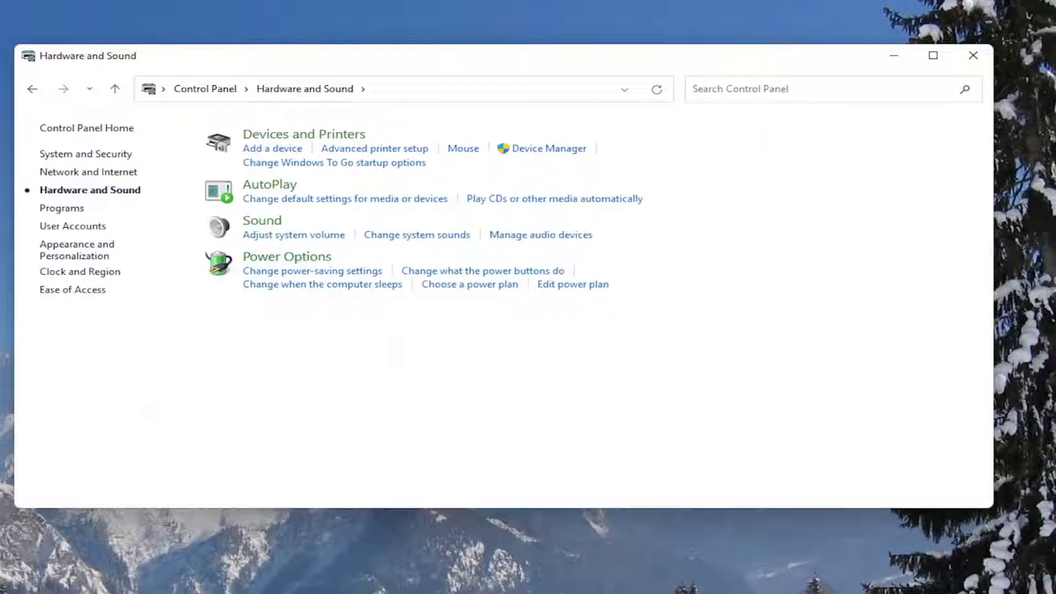
mouse_move(286, 256)
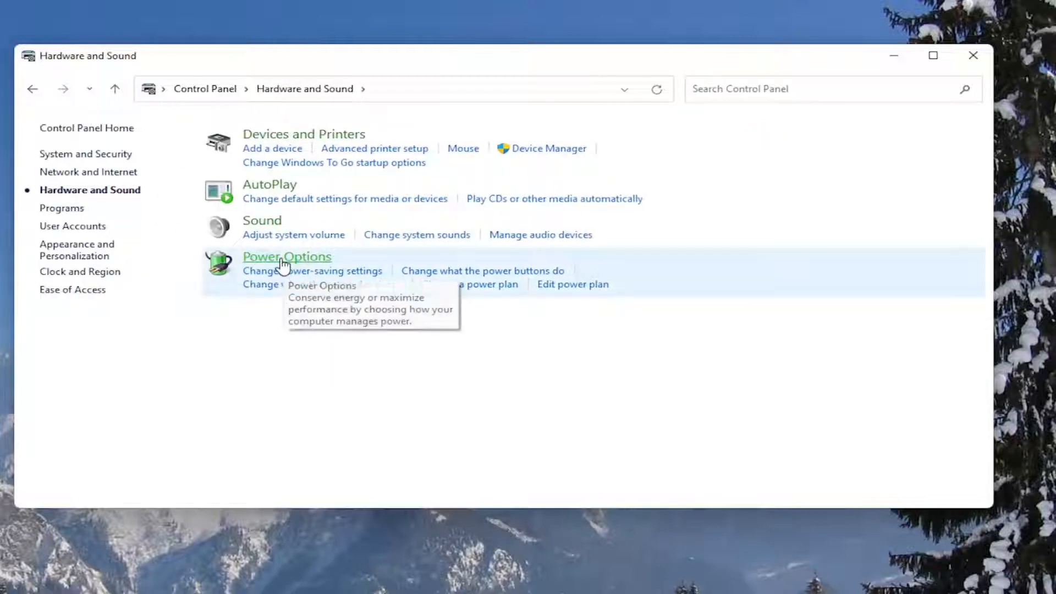
- From Power Options, reach the Balanced plan's advanced power settings via Change plan settings
left_click(286, 256)
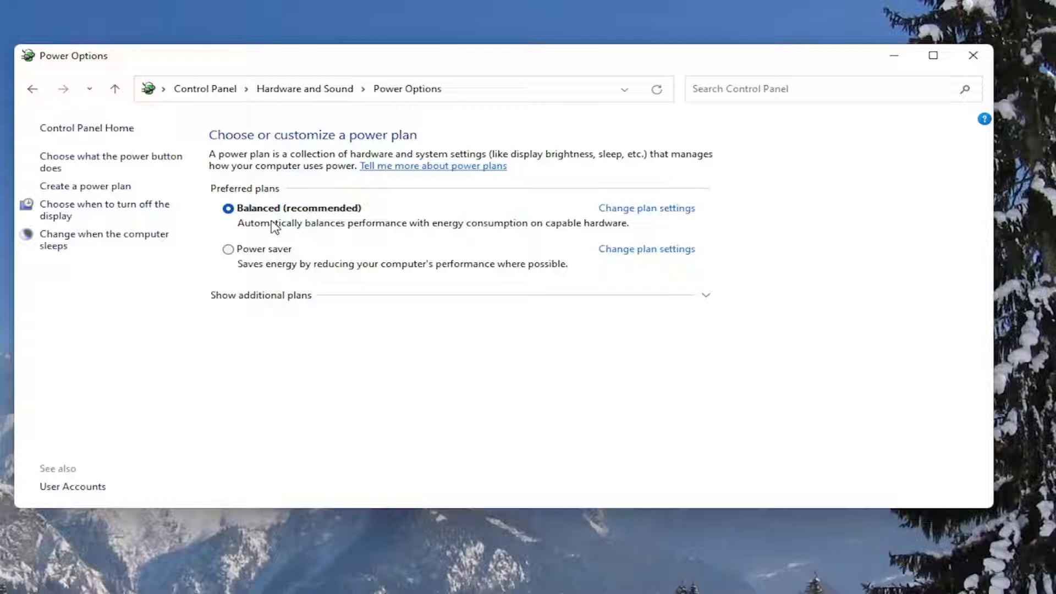
mouse_move(529, 228)
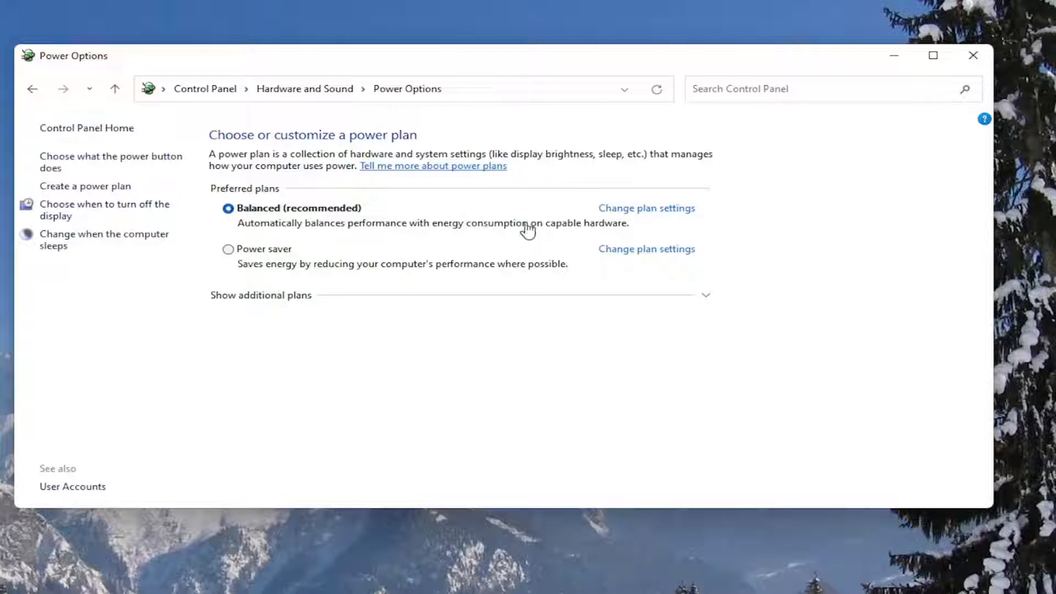
left_click(646, 208)
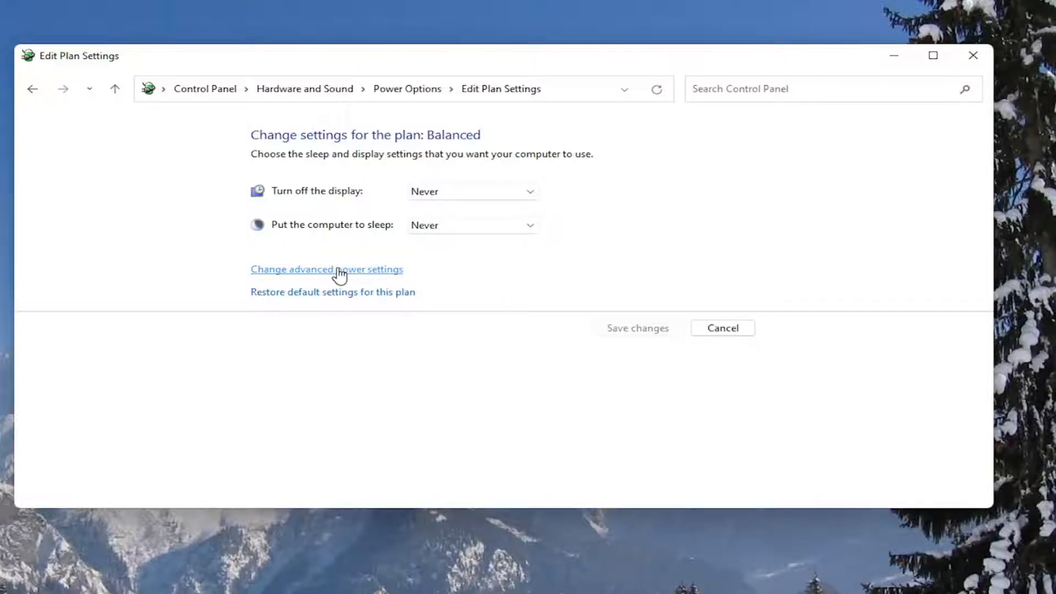
left_click(327, 269)
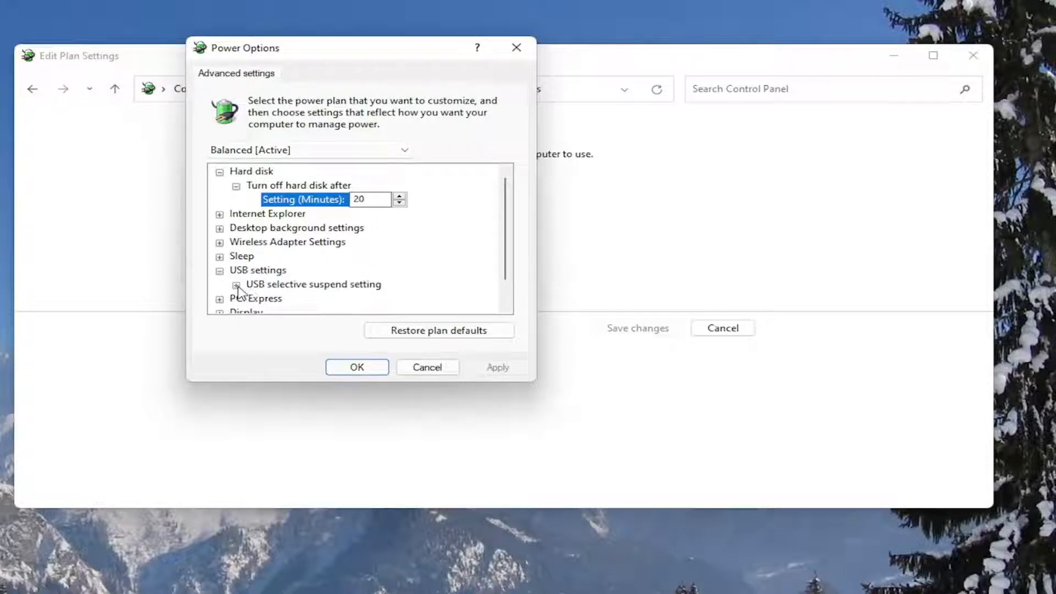
- Set USB selective suspend to Disabled, confirm with OK, and close Edit Plan Settings
left_click(237, 284)
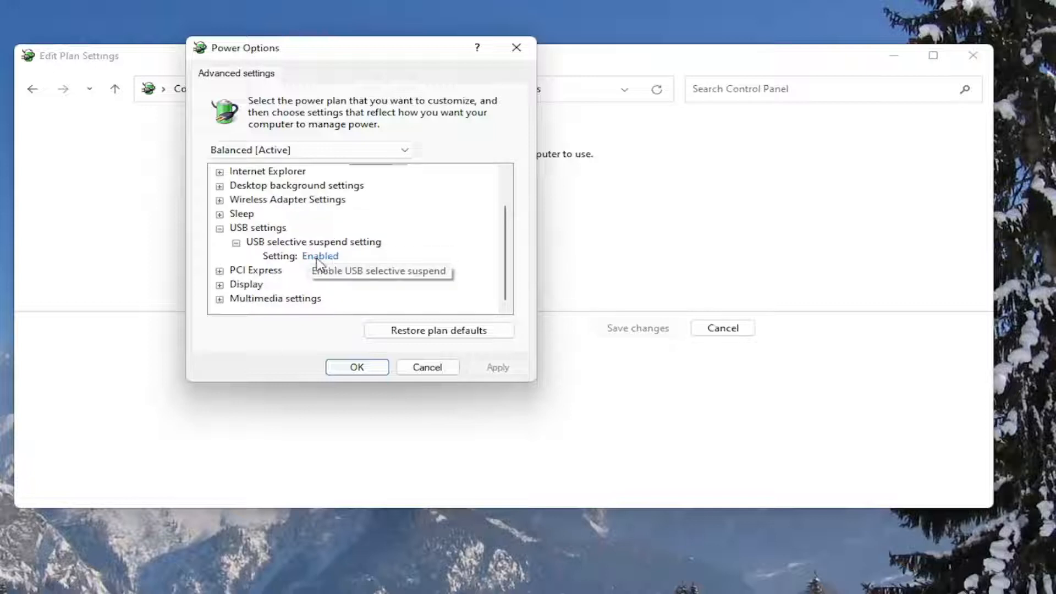
left_click(320, 256)
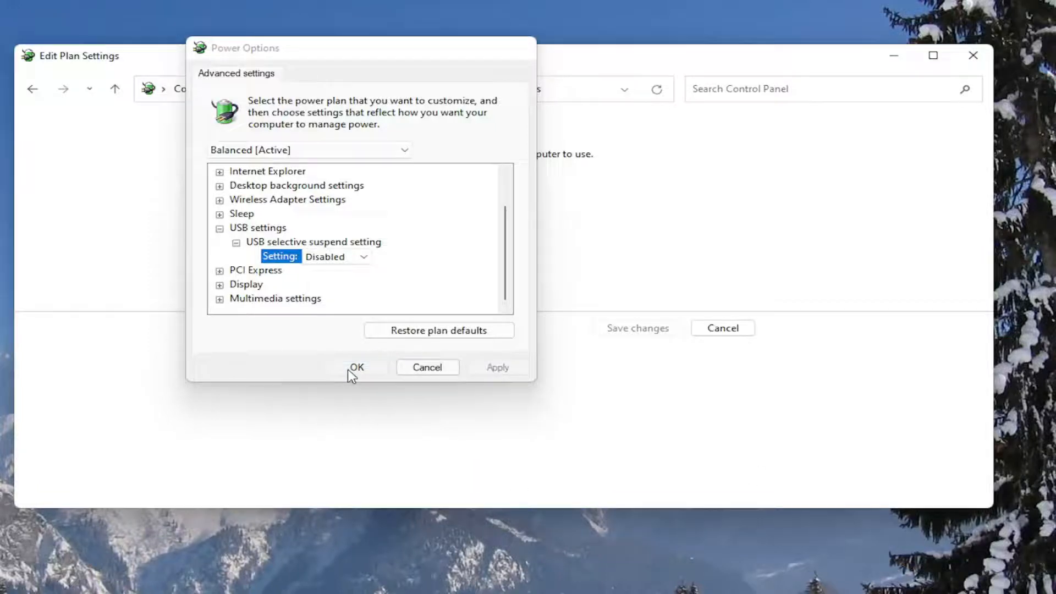
left_click(356, 367)
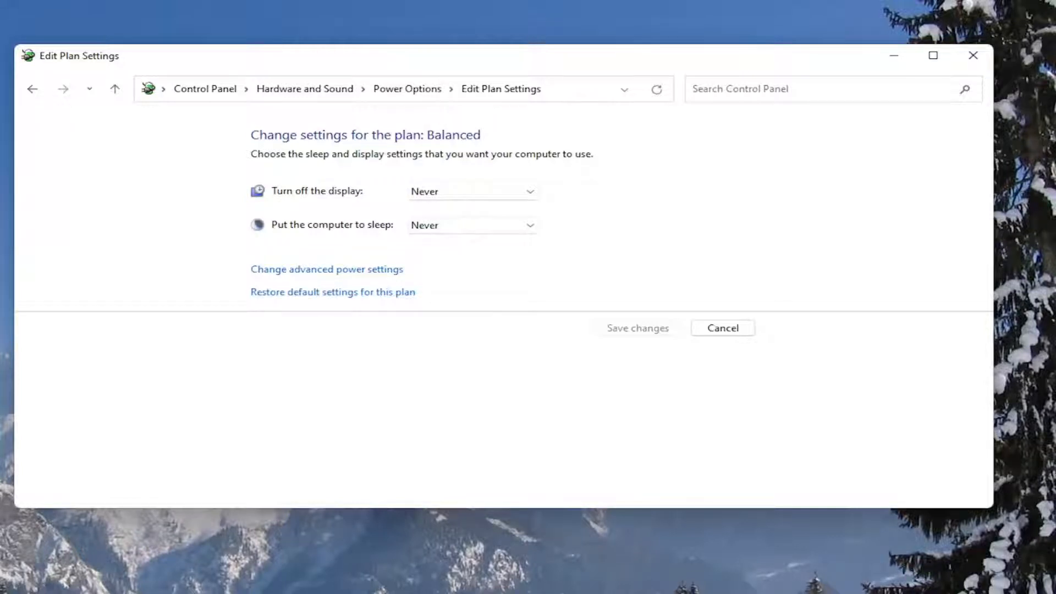
left_click(448, 578)
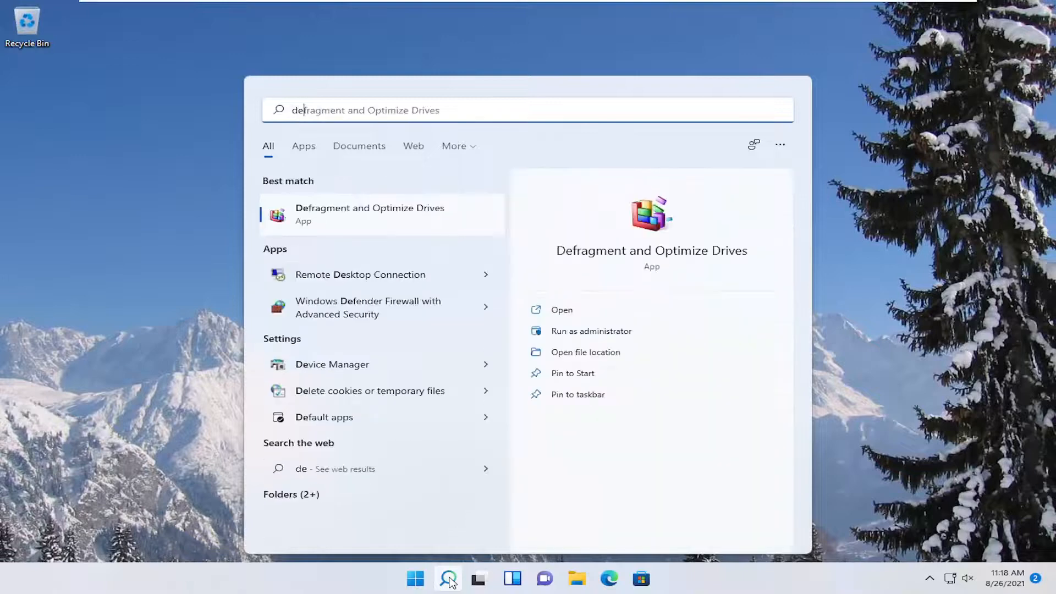
- Relaunch Device Manager from a 'device manager' search and bring up a USB Root Hub's actions
type("device manager")
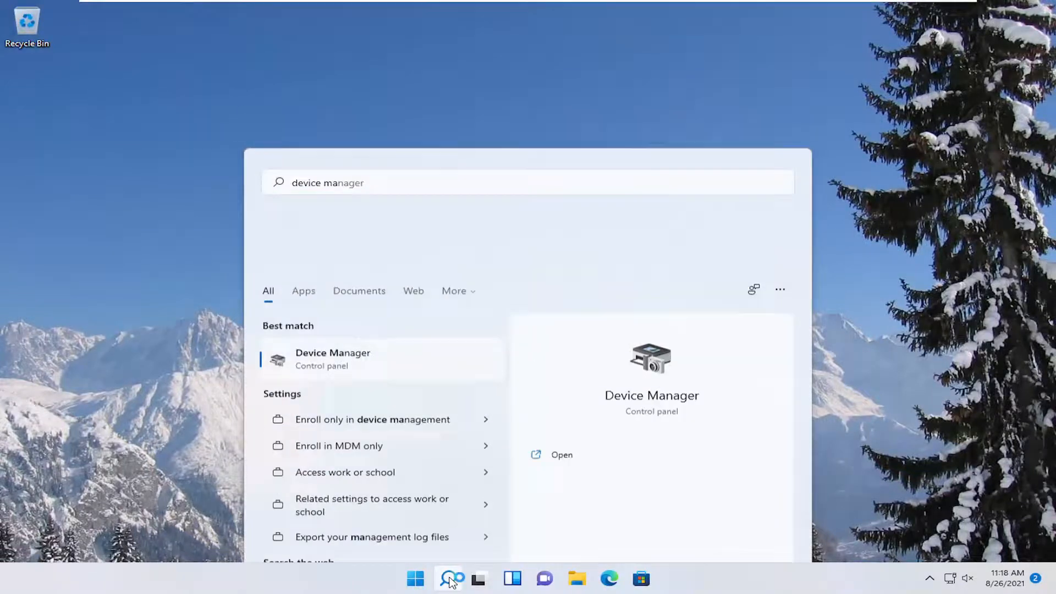
left_click(332, 359)
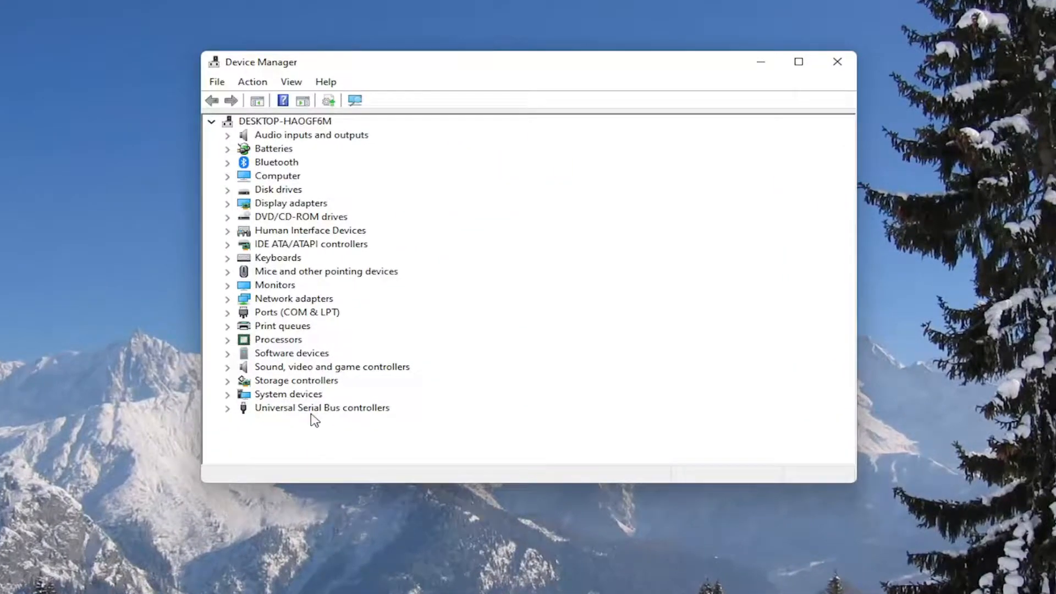
right_click(286, 421)
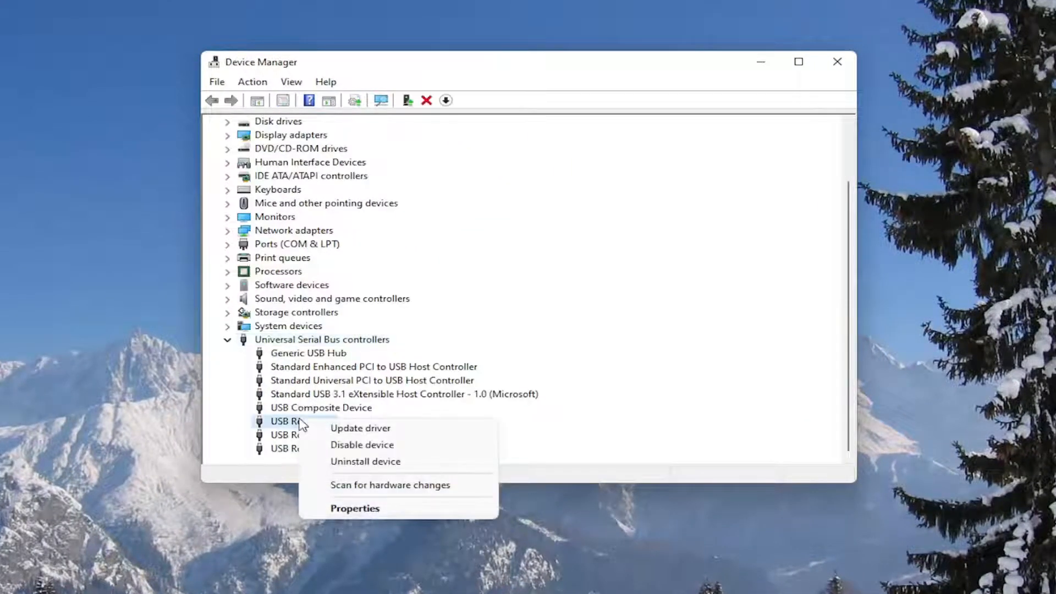
- Update the USB Root Hub driver by picking USB Root Hub from the compatible drivers list on this computer
left_click(360, 428)
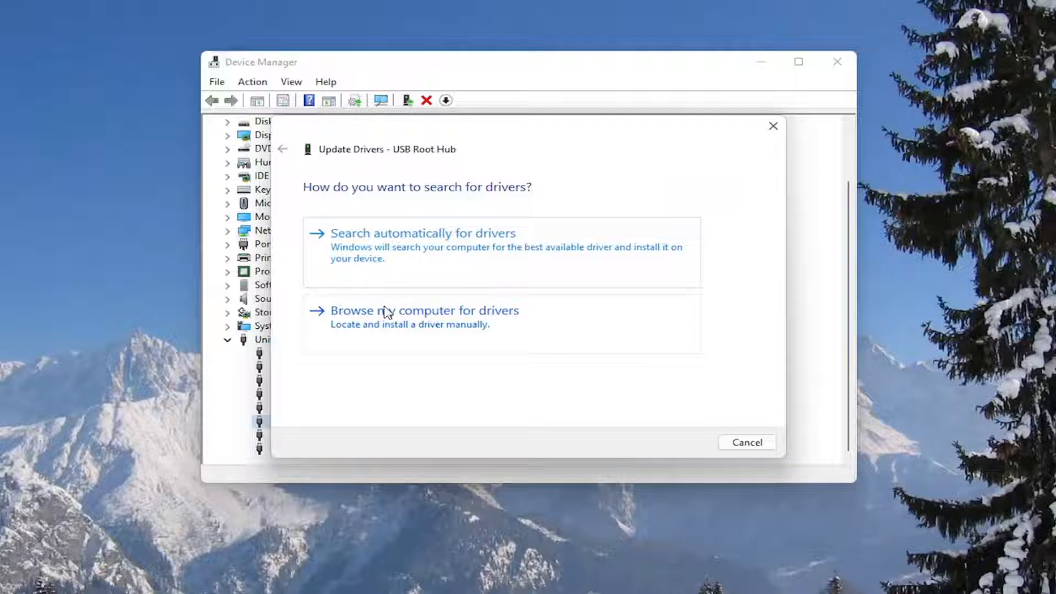
left_click(425, 310)
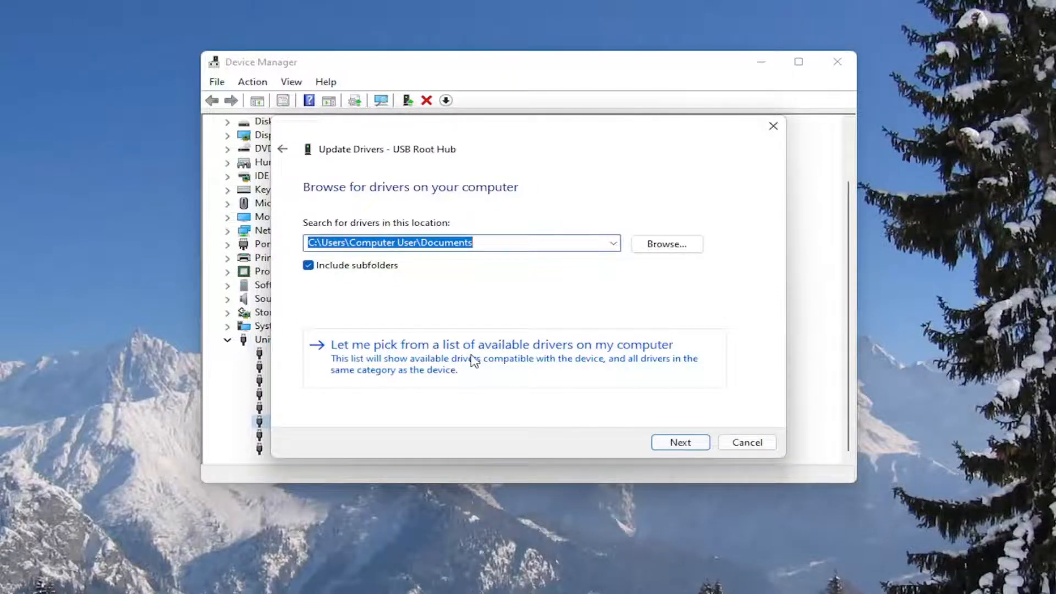
left_click(502, 345)
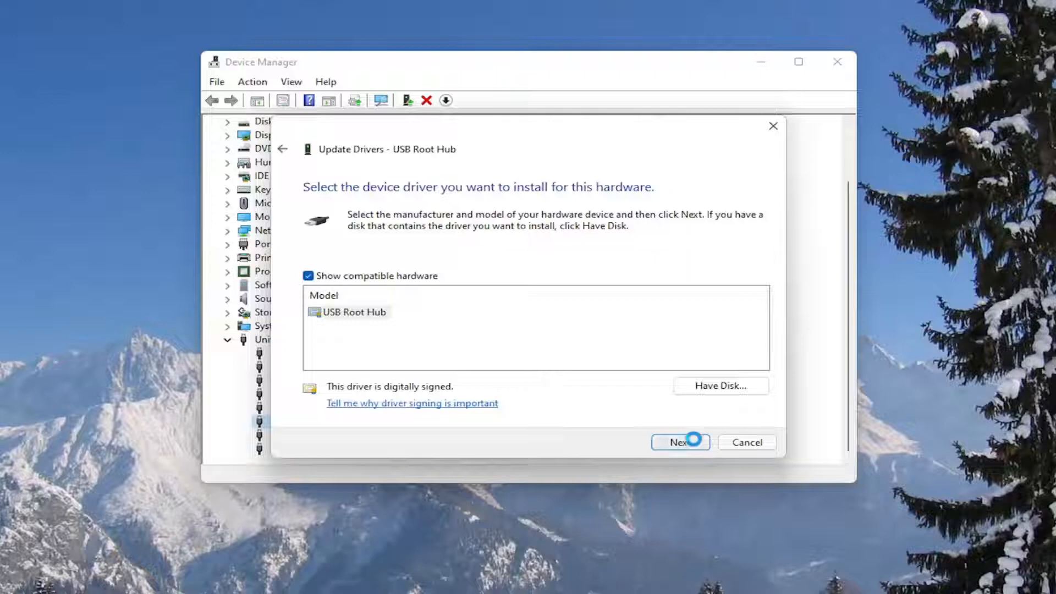
left_click(680, 442)
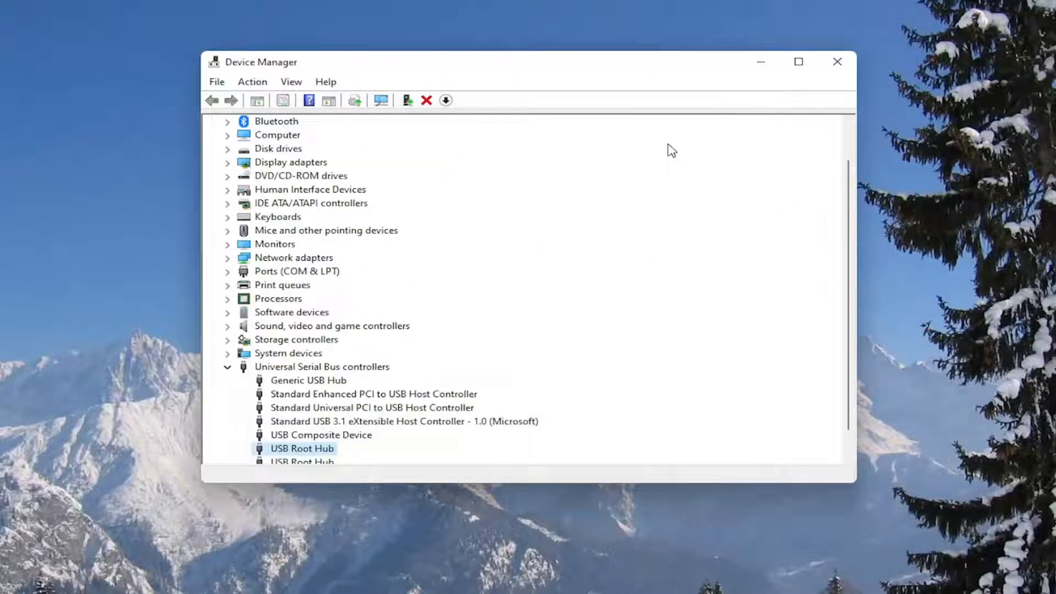
- Close the Device Manager window, leaving the desktop clear
left_click(837, 62)
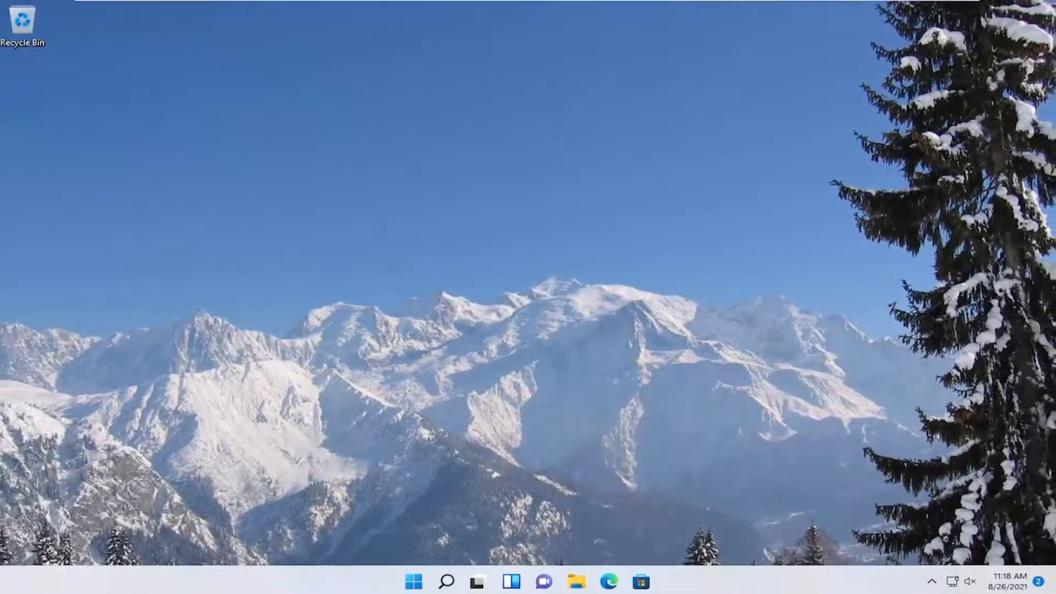